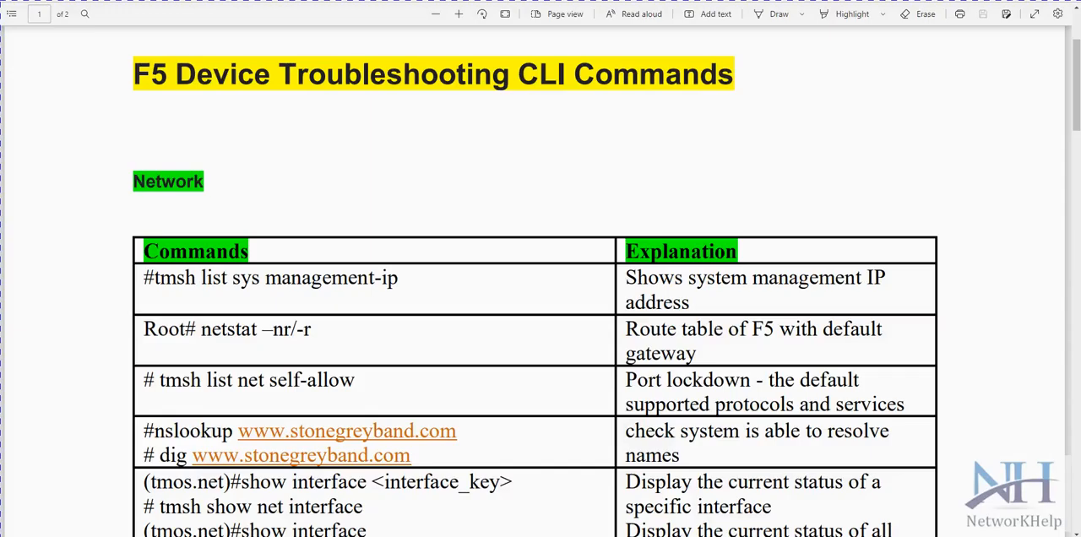
mouse_move(173, 109)
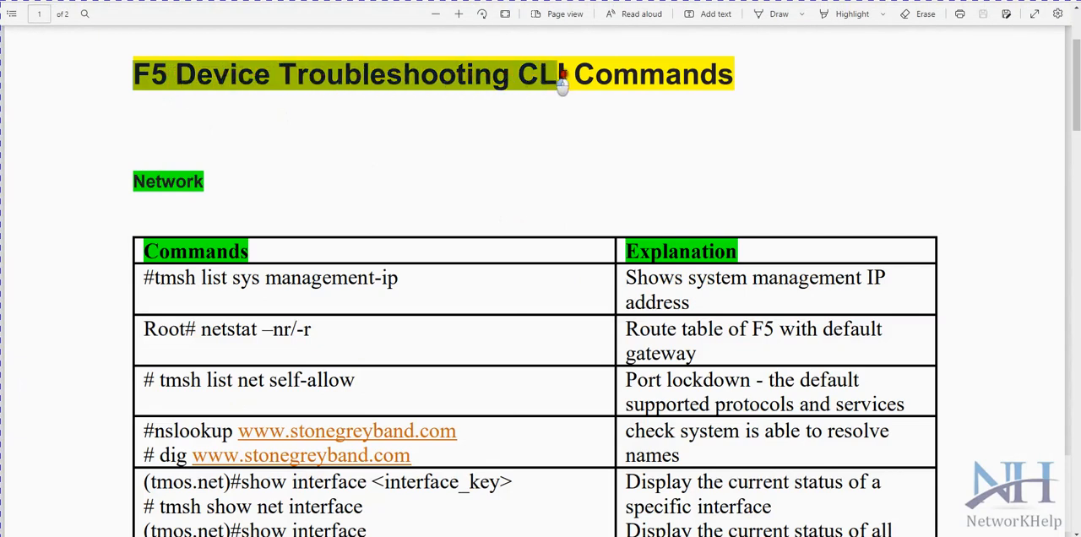
- Move past the title and select the management IP explanation and the word tmsh in the first command
scroll("down", 3)
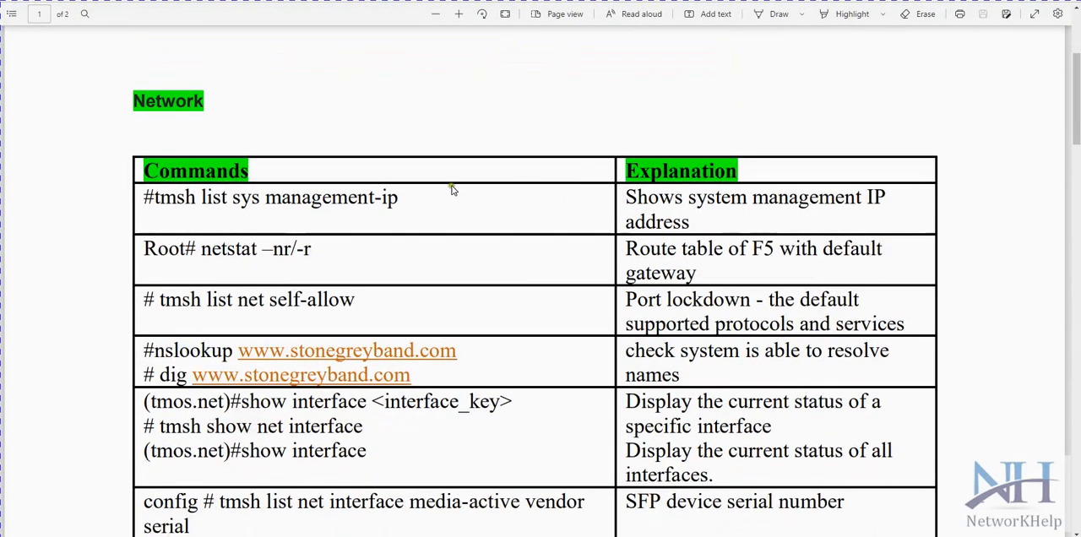
scroll("down", 3)
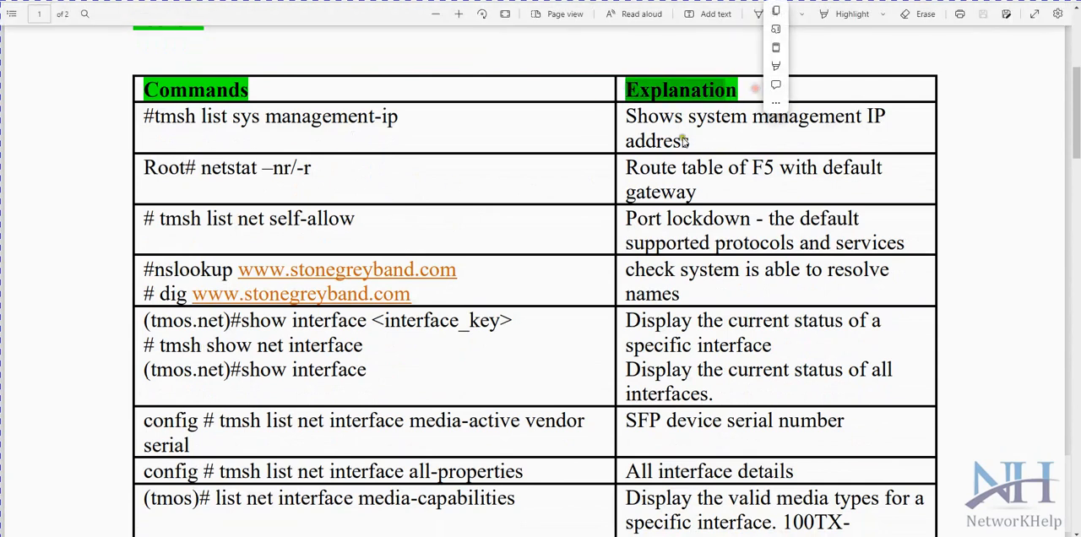
left_click_drag(626, 116, 853, 116)
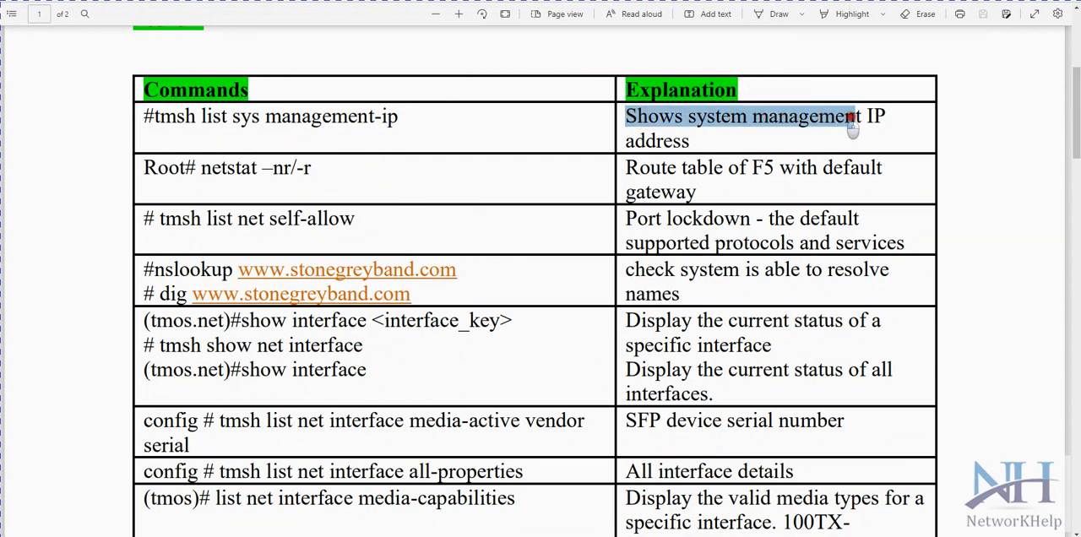
mouse_move(874, 151)
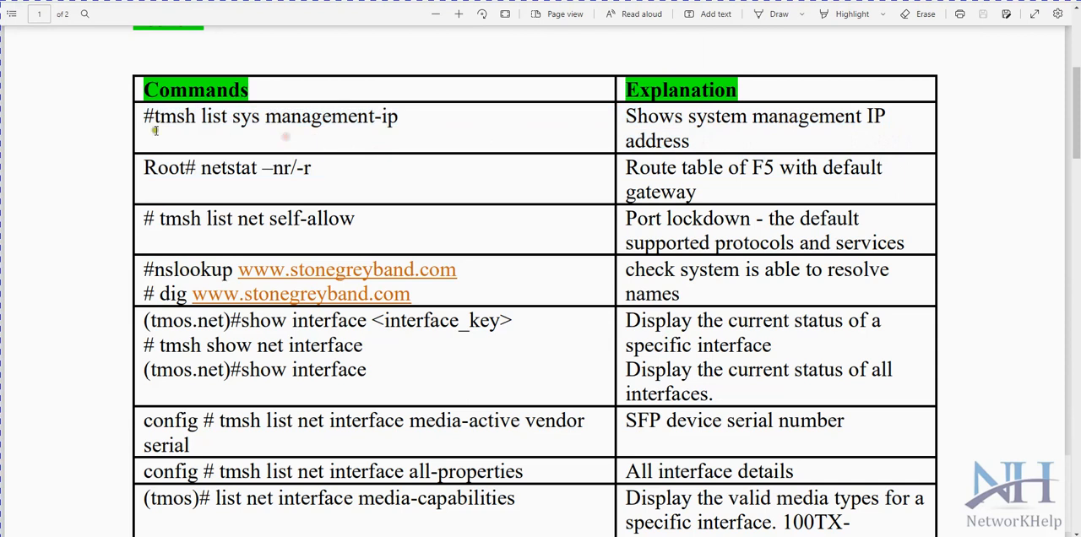
double_click(174, 116)
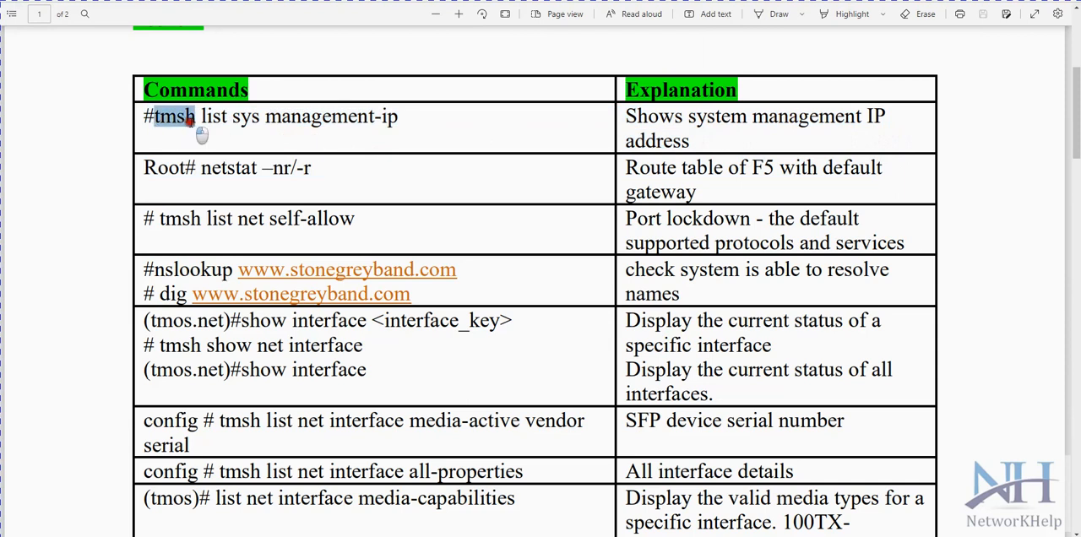
left_click(177, 118)
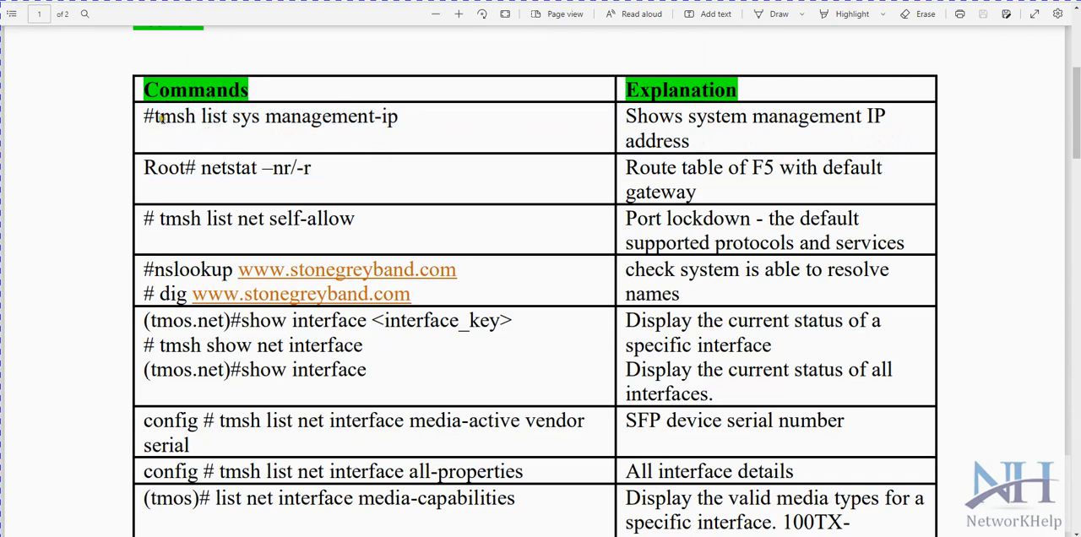
- Select the word list, the rest of the first command, the next row and 'the' in the port lockdown explanation
double_click(219, 116)
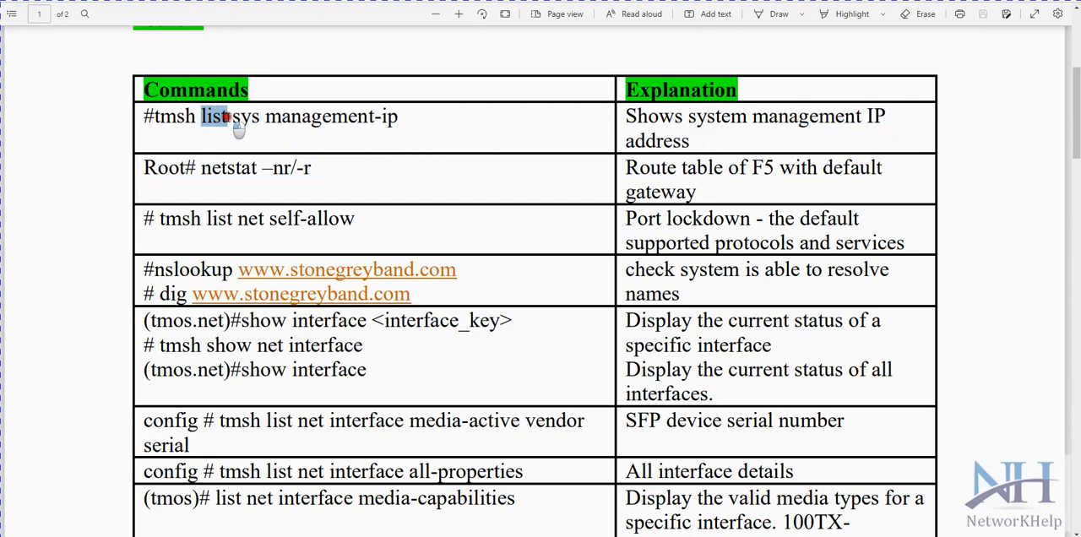
left_click_drag(220, 117, 402, 116)
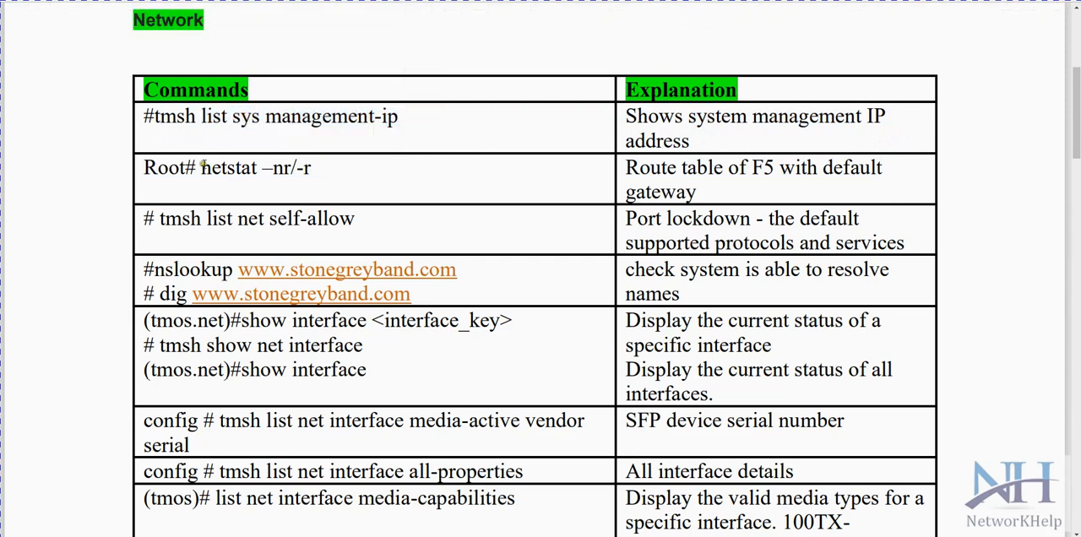
left_click_drag(201, 168, 296, 167)
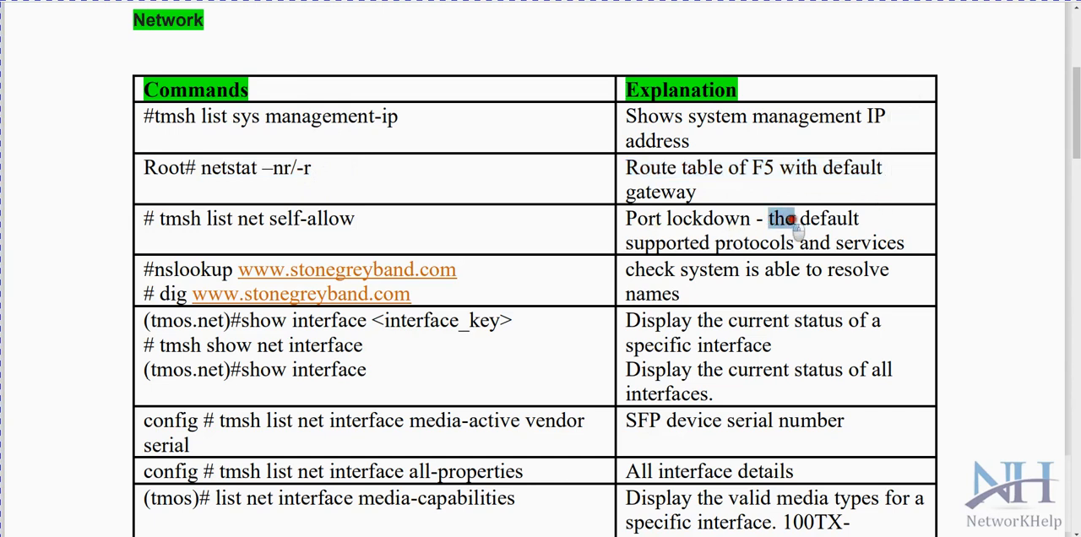
left_click_drag(769, 218, 858, 218)
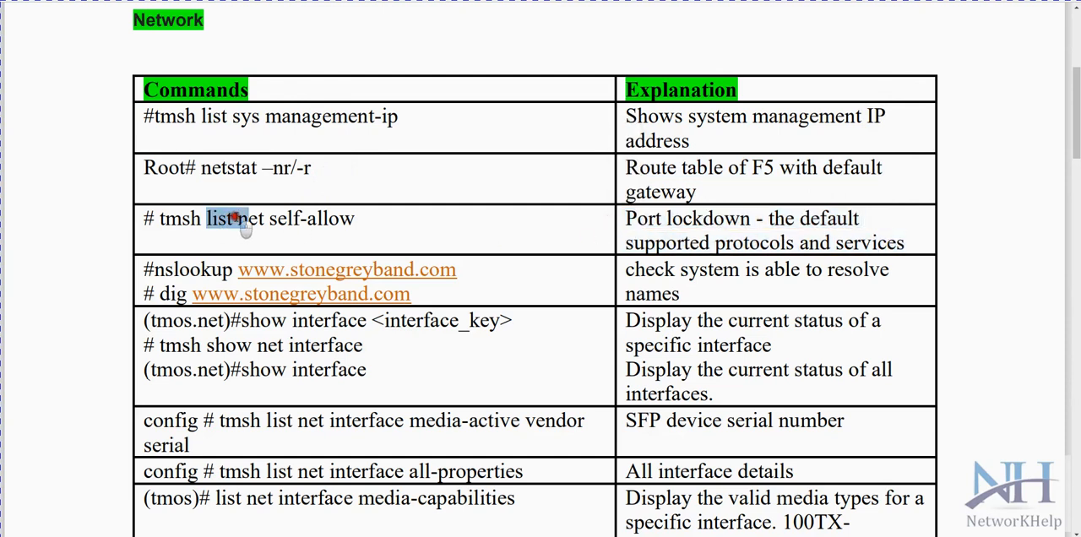
left_click(258, 232)
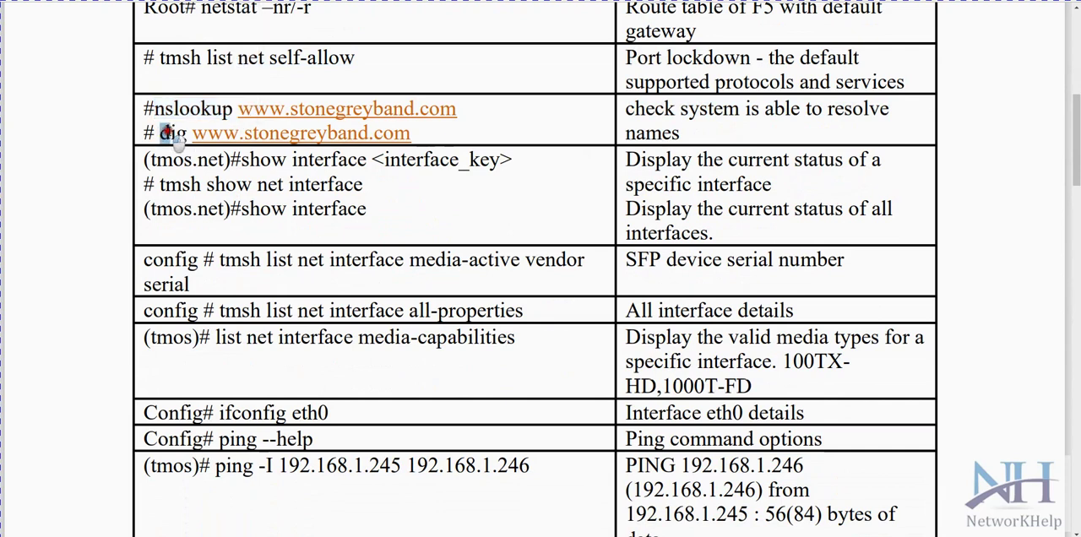
mouse_move(192, 139)
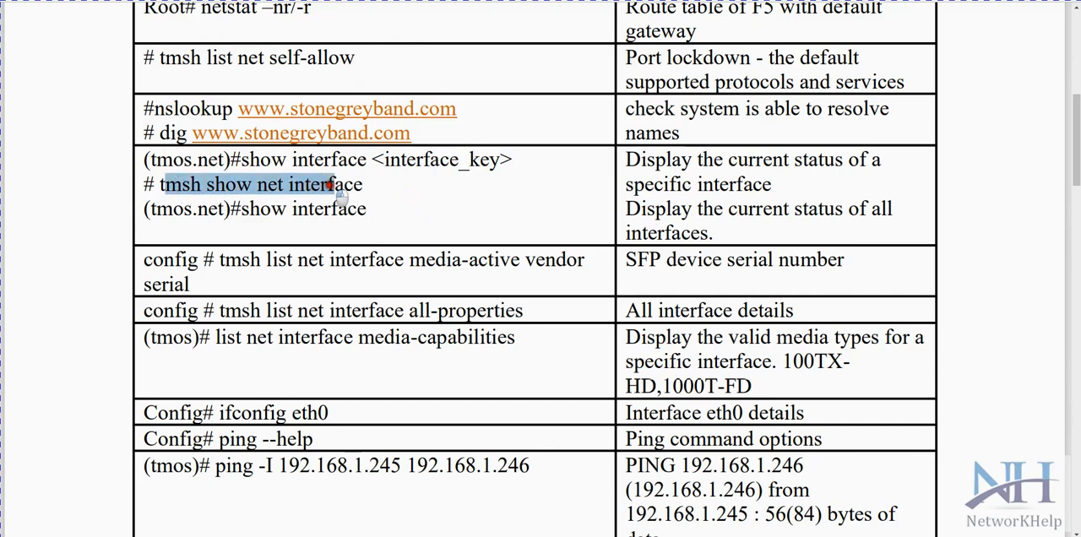
- Select #show interface, list net interface and interface all, scrolling down to the TCPDUMP heading
double_click(295, 209)
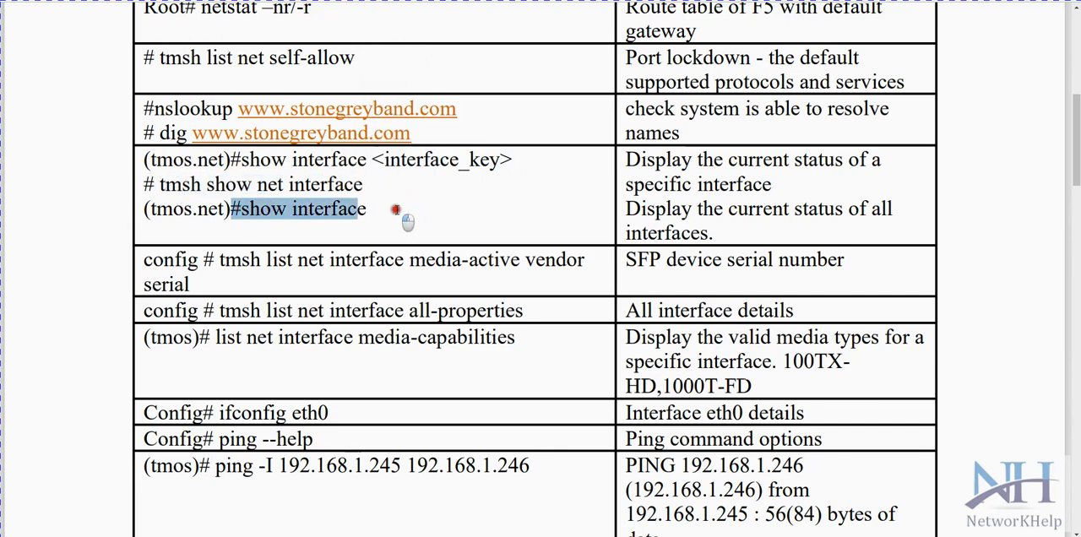
scroll("down", 3)
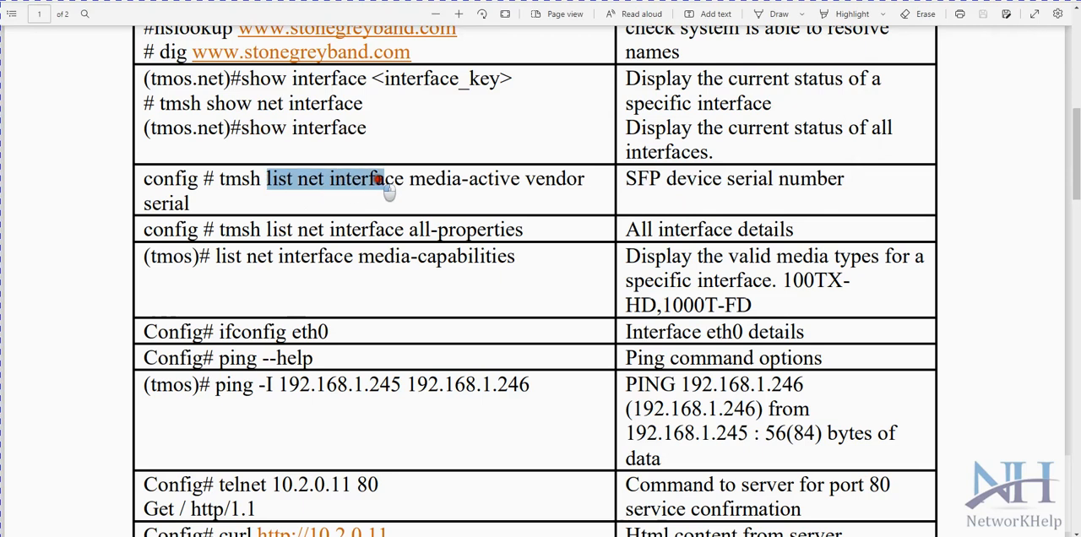
left_click_drag(380, 178, 462, 178)
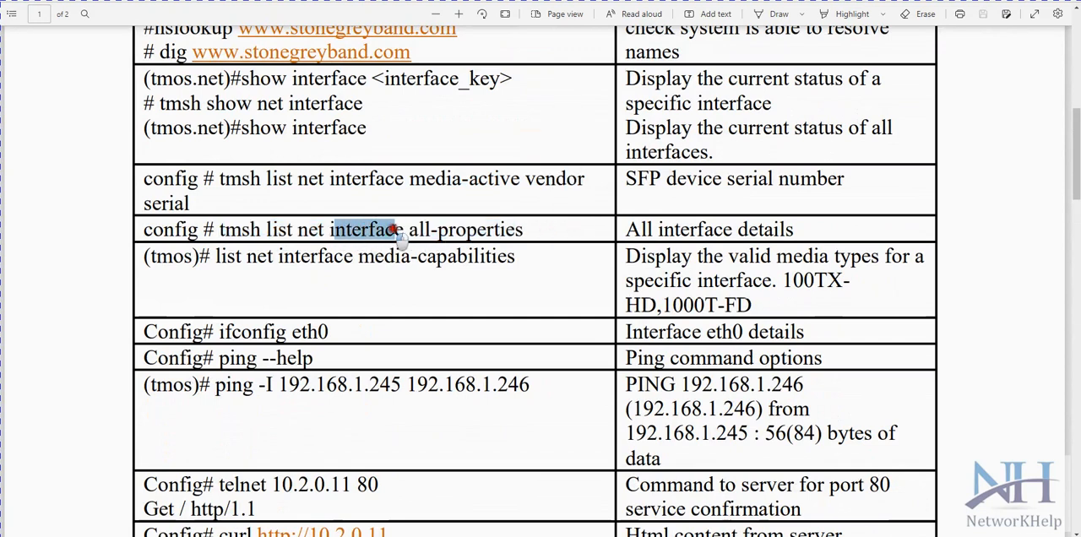
left_click_drag(388, 229, 435, 228)
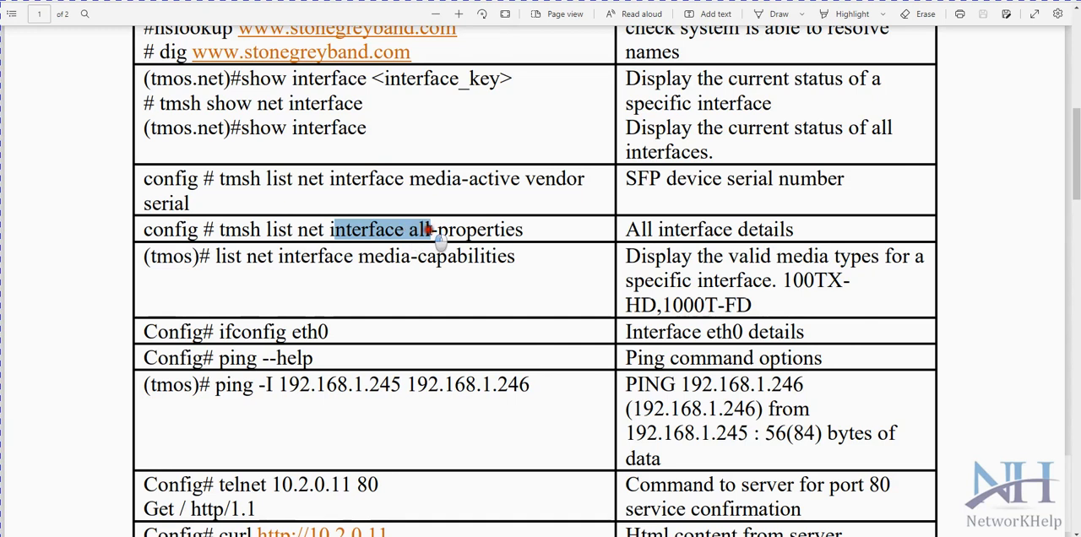
scroll("down", 3)
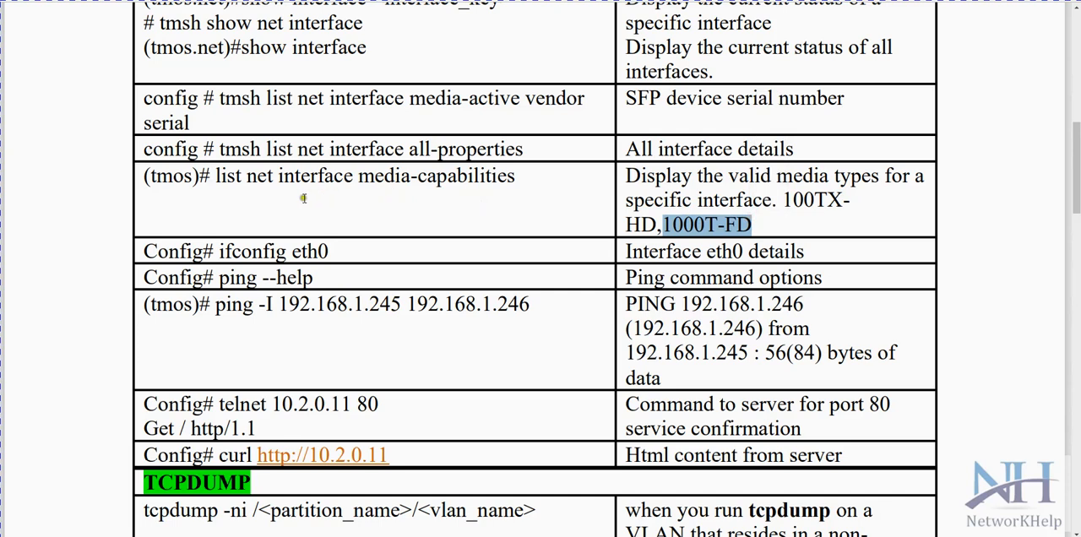
mouse_move(234, 177)
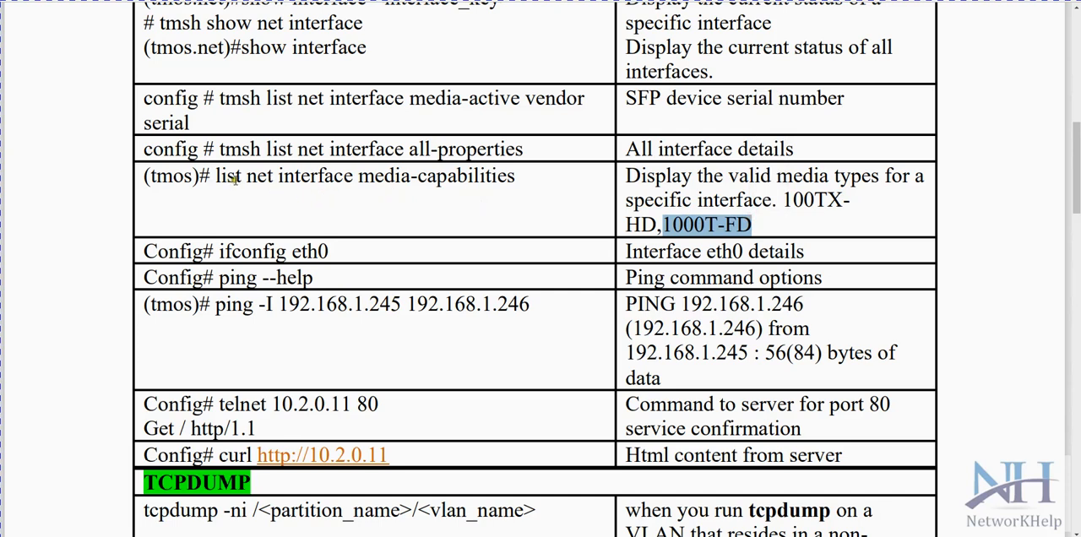
mouse_move(365, 176)
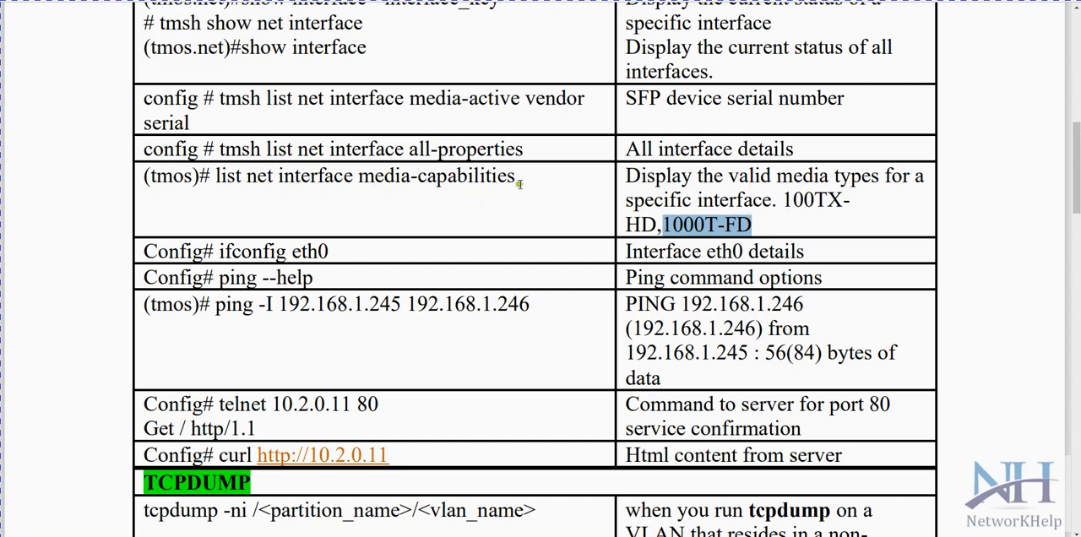
- Select a ping row term and the ping destination address, then move down to the telnet and curl rows
scroll("down", 3)
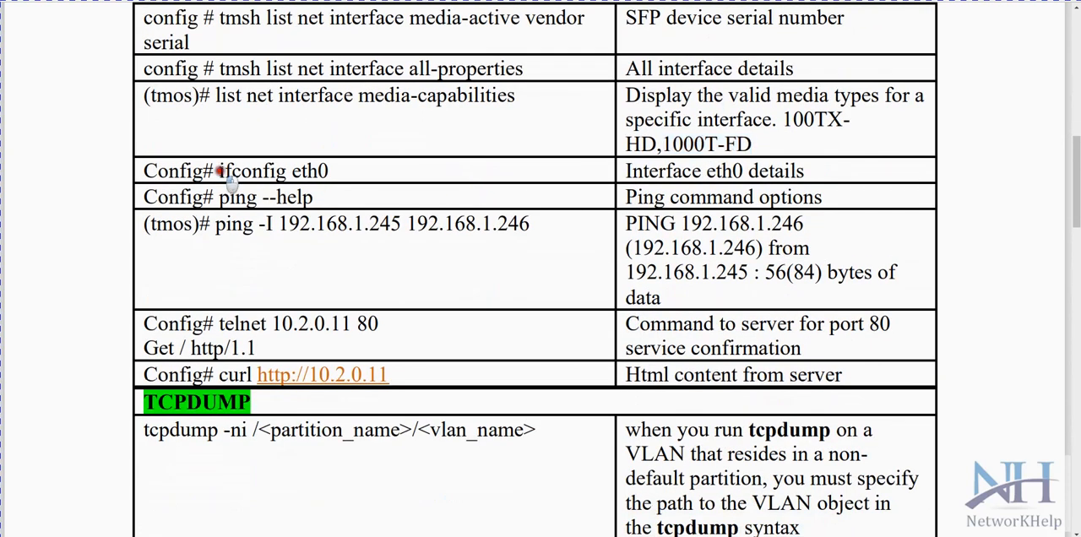
double_click(251, 170)
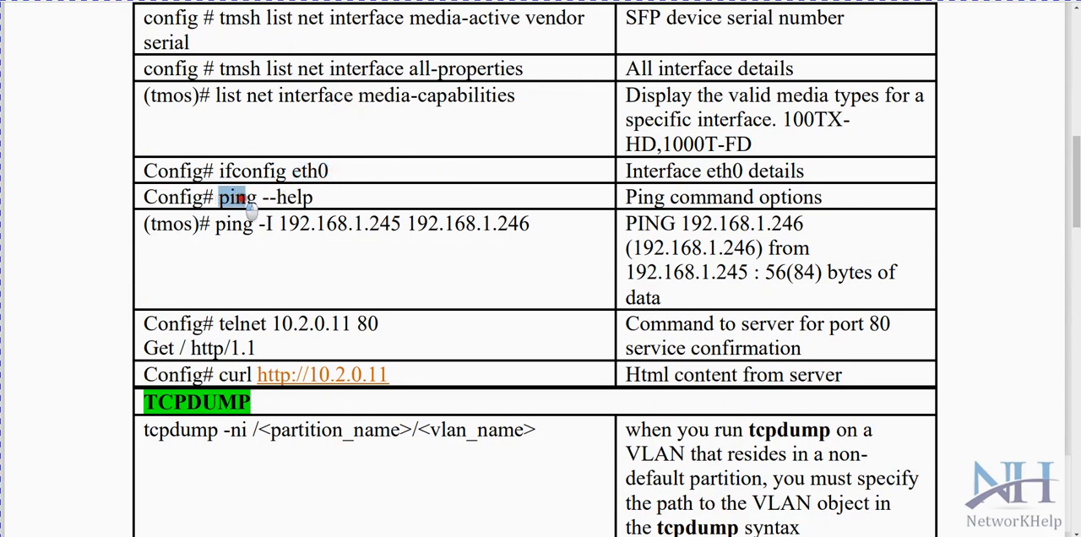
mouse_move(264, 207)
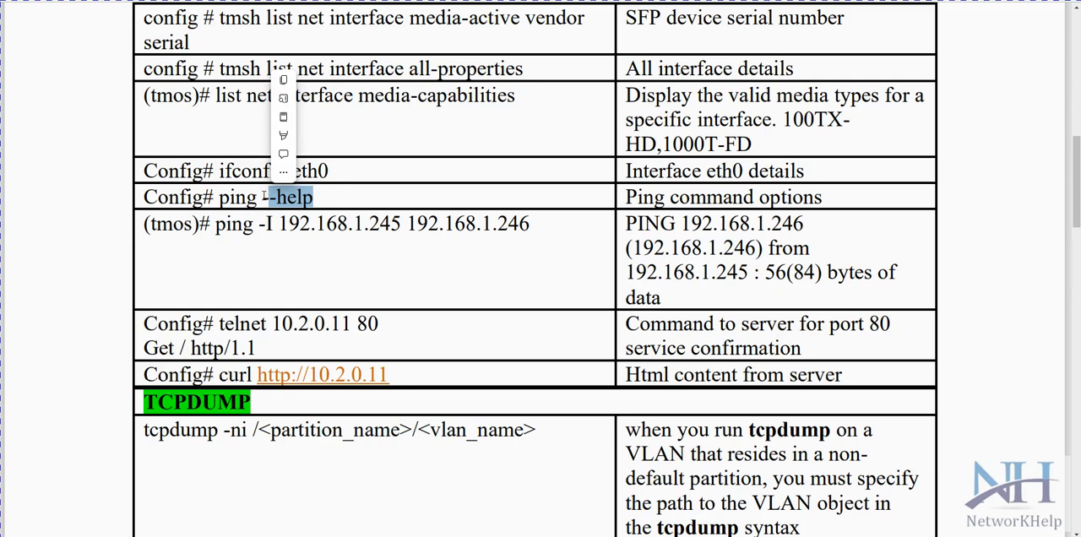
mouse_move(285, 207)
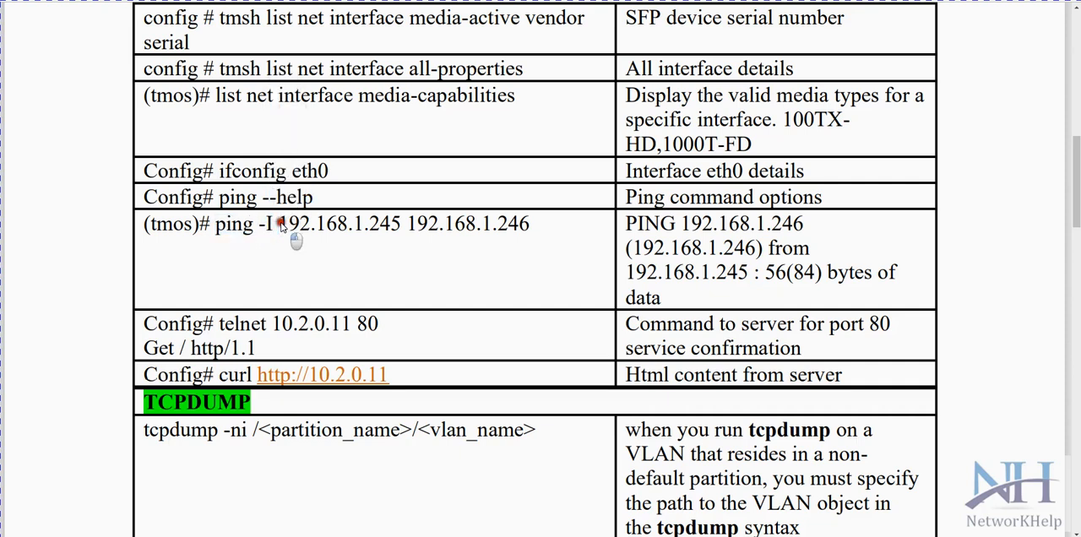
double_click(355, 223)
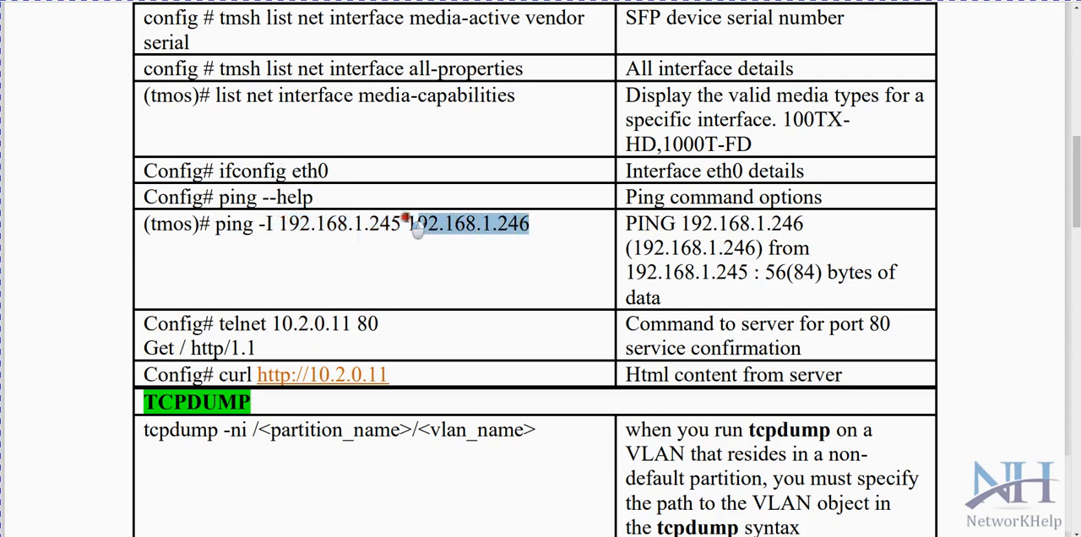
scroll("down", 3)
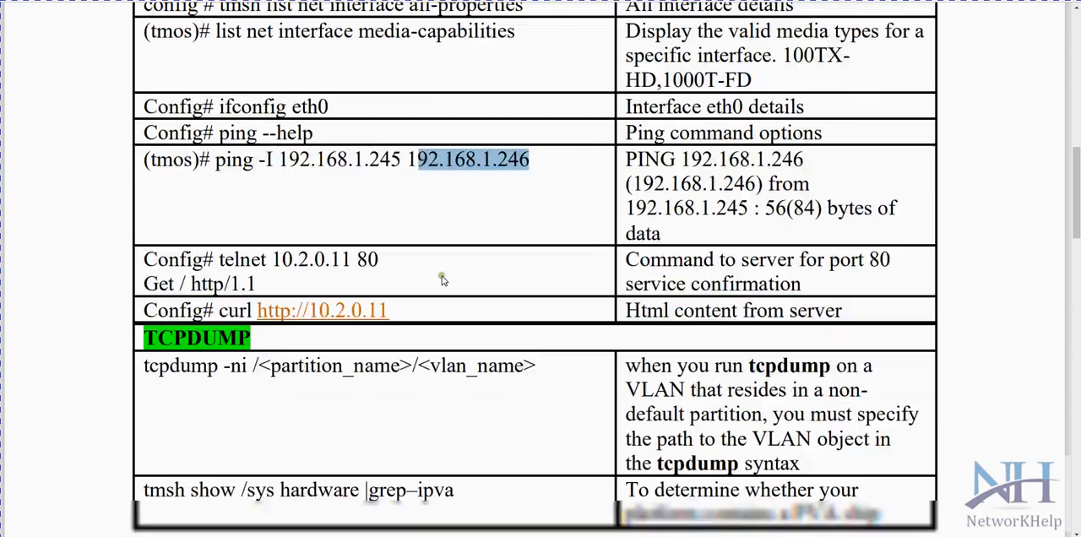
scroll("down", 3)
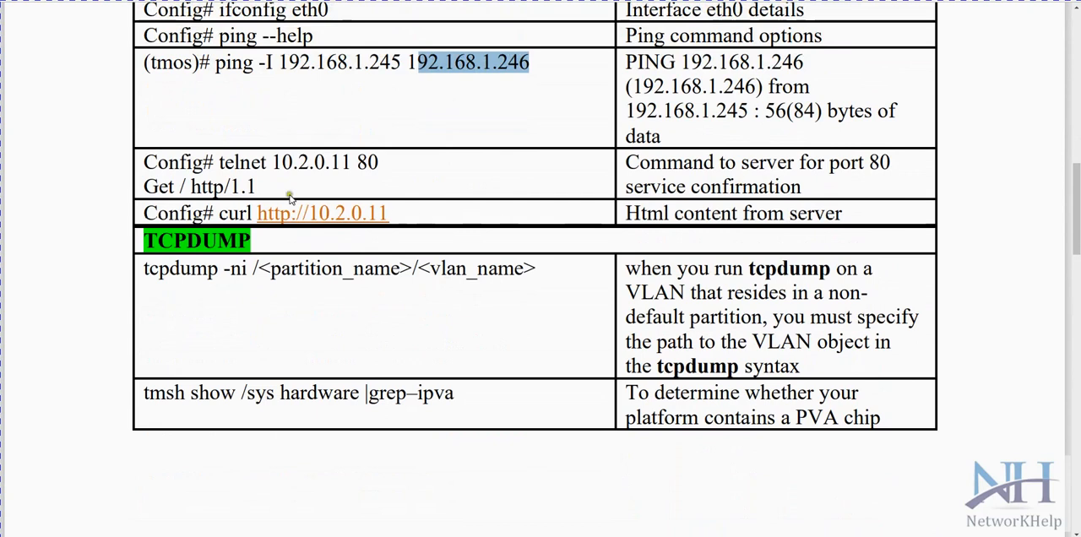
- Select the telnet server address and the 'Html content from server' curl description
double_click(244, 162)
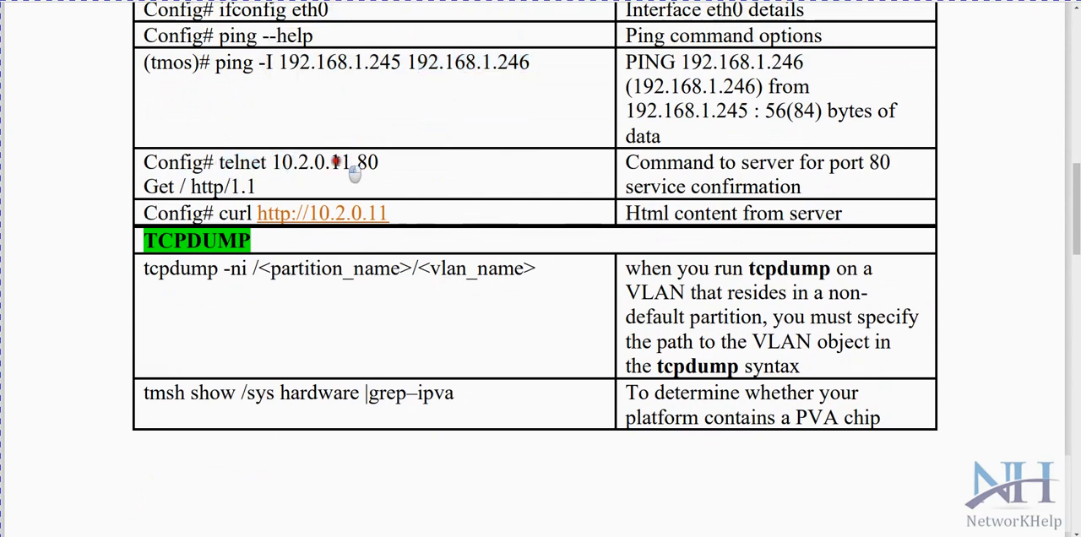
double_click(321, 162)
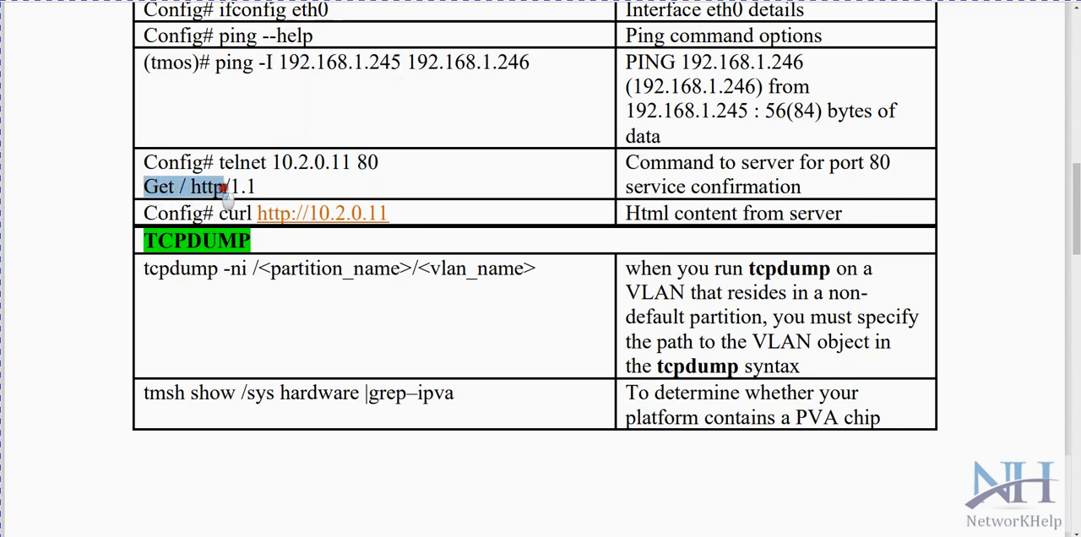
mouse_move(262, 213)
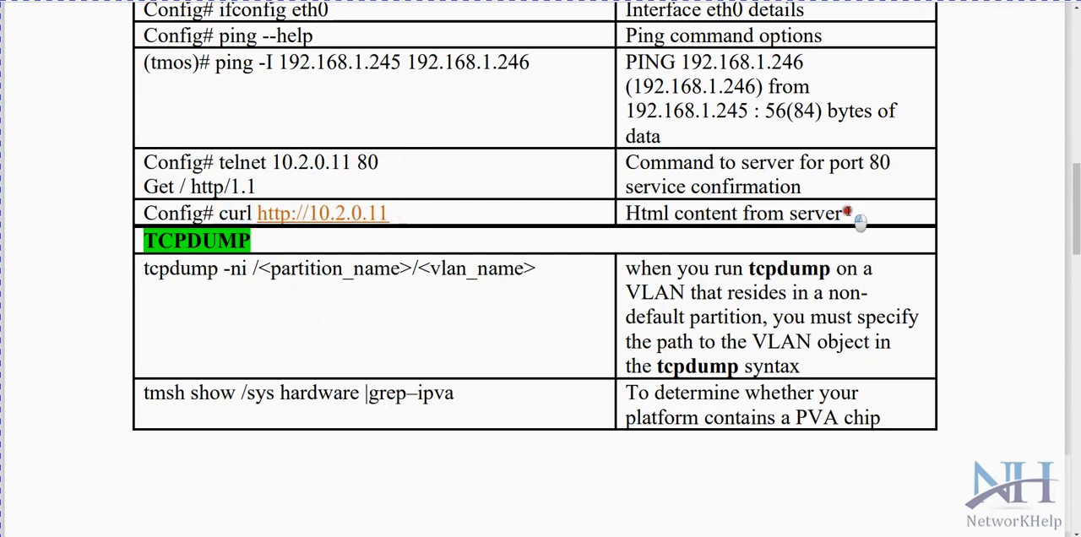
left_click_drag(842, 213, 635, 213)
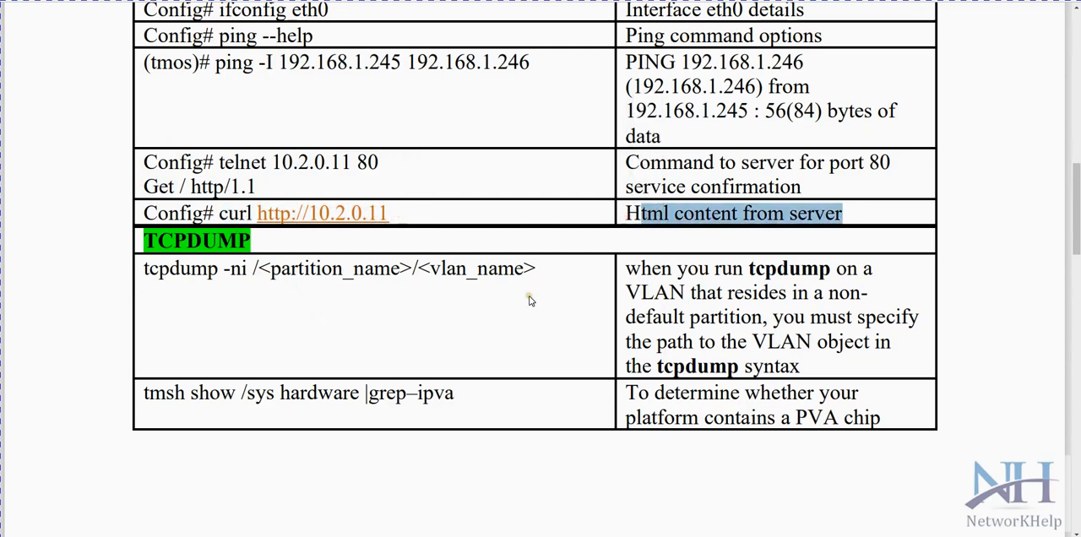
- Select the VLAN object path phrase and the PVA chip description text, then move toward page 2
scroll("down", 3)
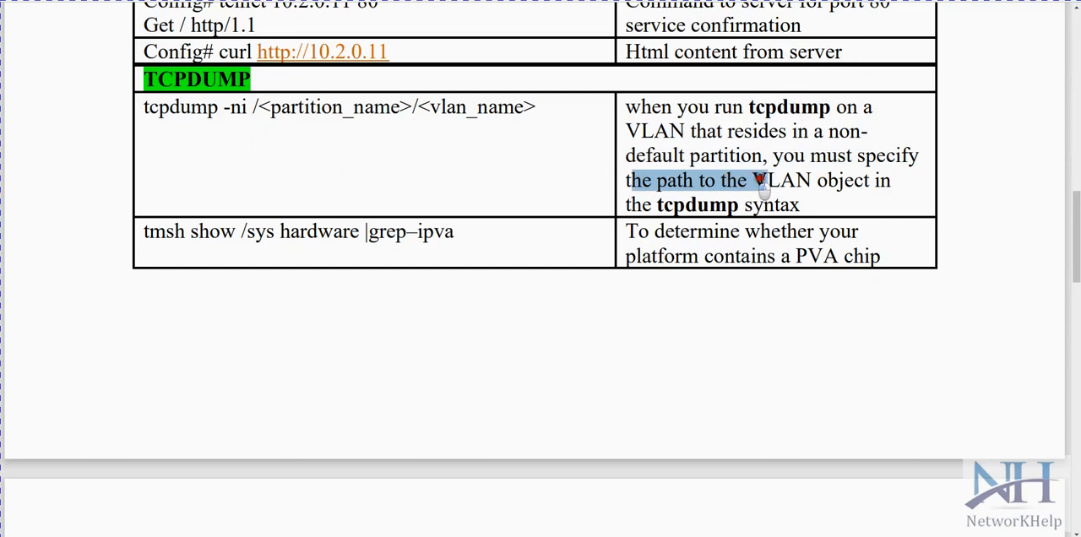
left_click_drag(752, 180, 811, 205)
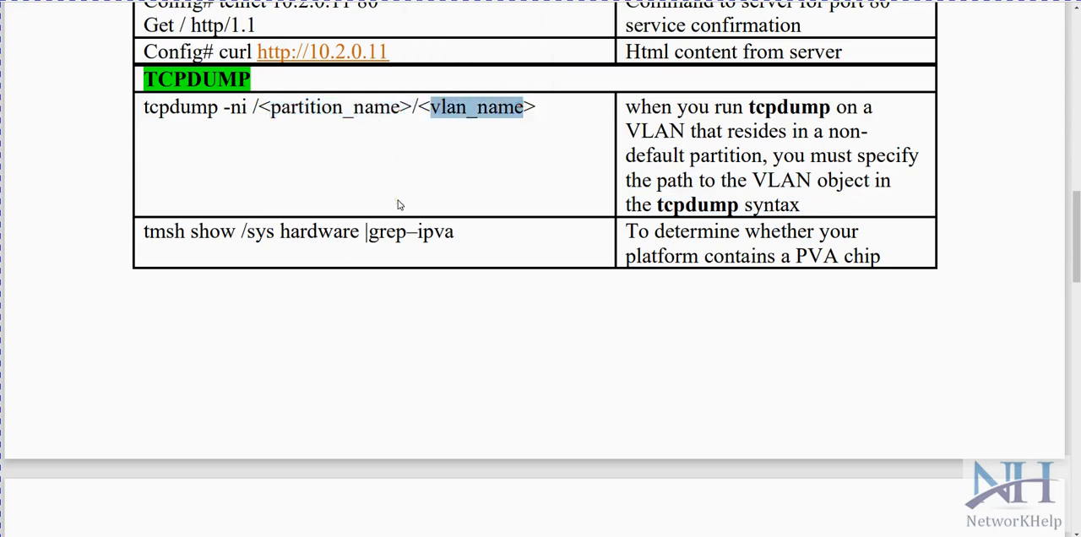
mouse_move(383, 218)
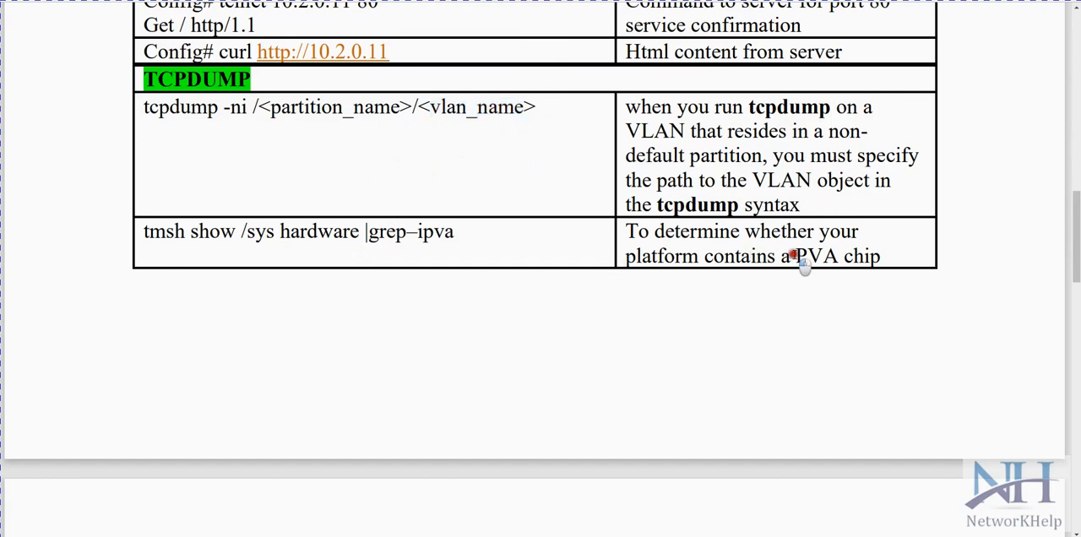
left_click_drag(782, 256, 880, 256)
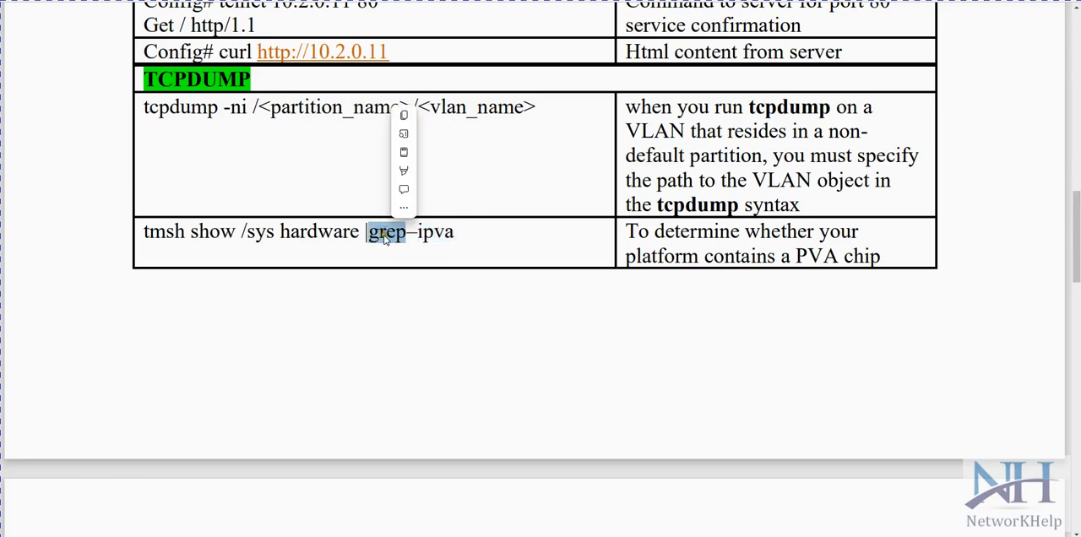
scroll("down", 3)
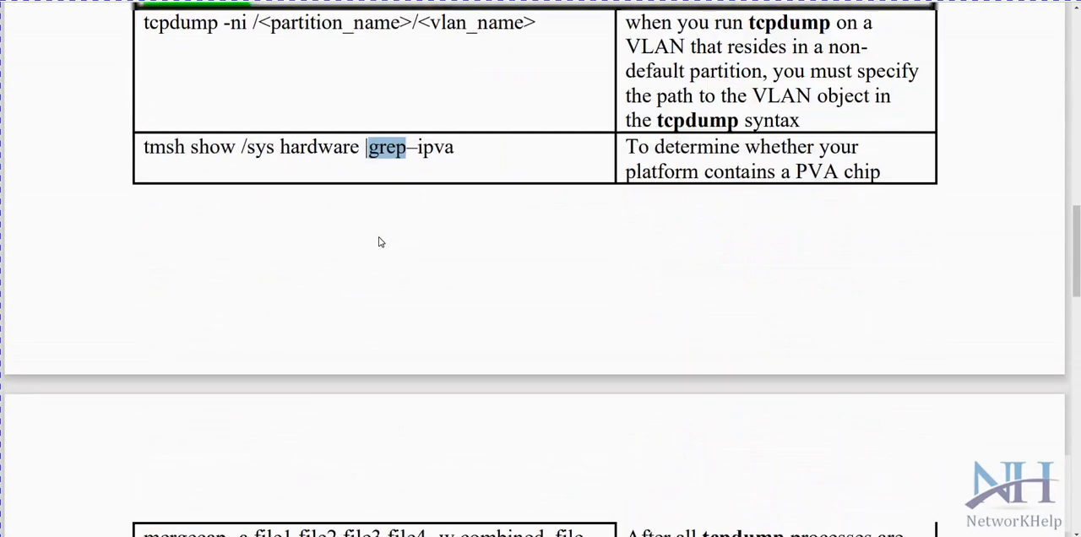
- Select the mergecap and first tcpdump rows on page 2, then clear the selections while moving down
scroll("down", 3)
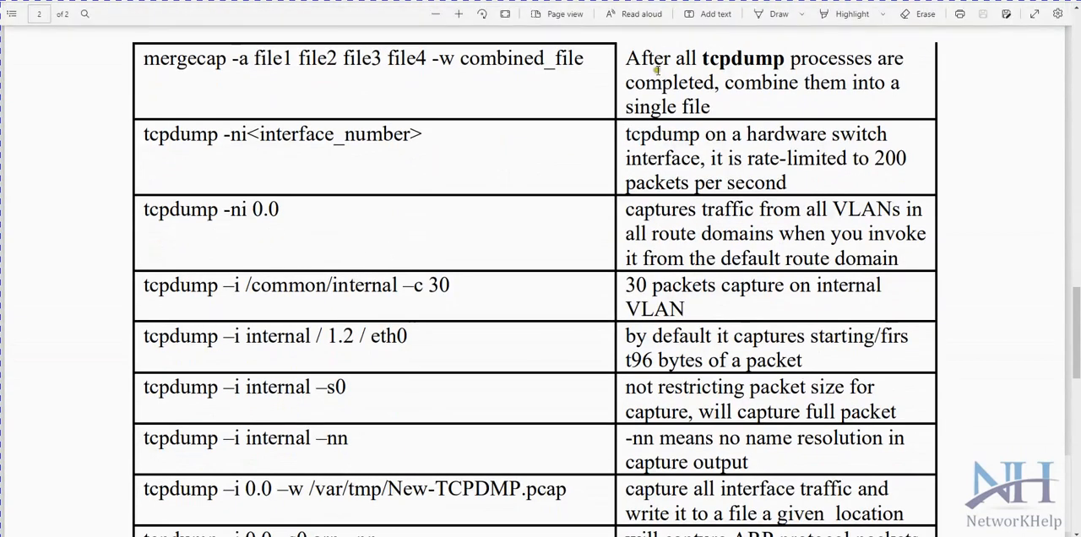
mouse_move(722, 100)
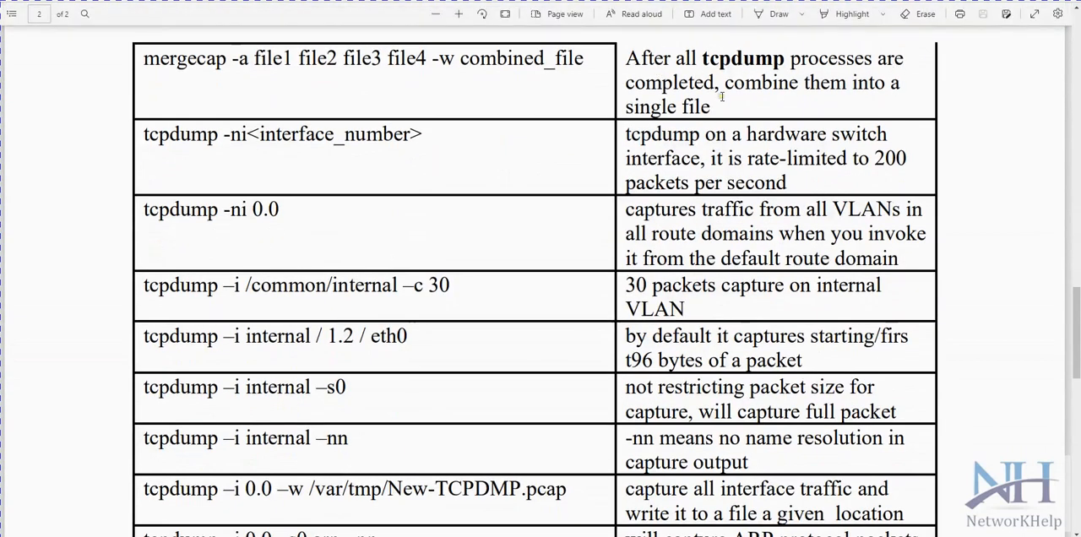
left_click_drag(626, 57, 720, 82)
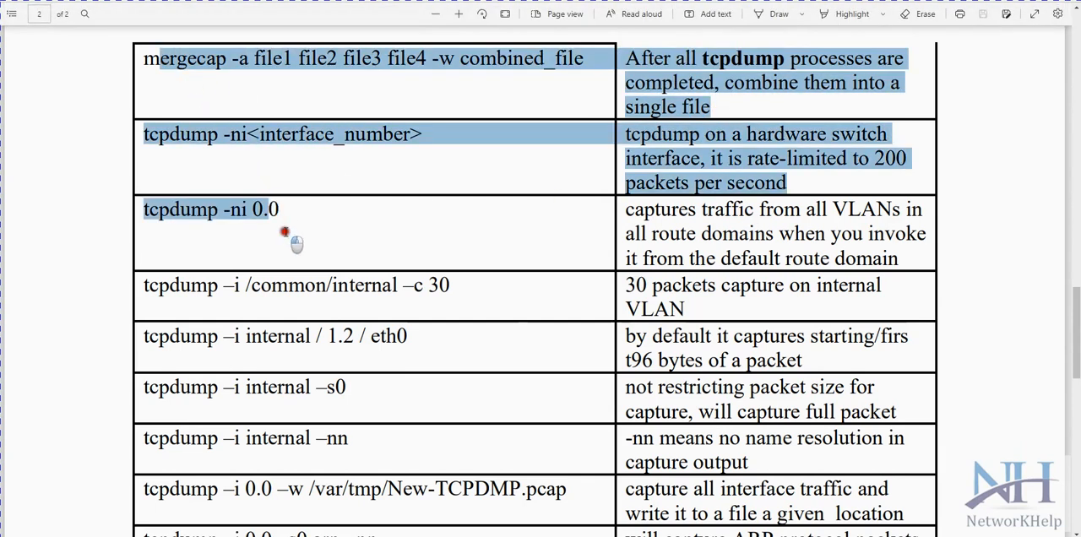
left_click_drag(285, 232, 330, 379)
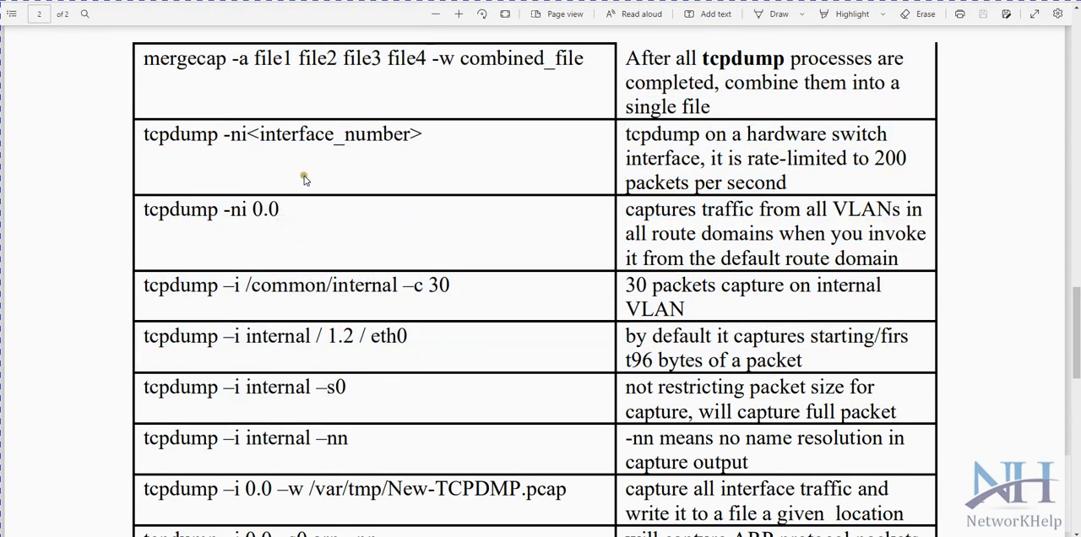
scroll("down", 3)
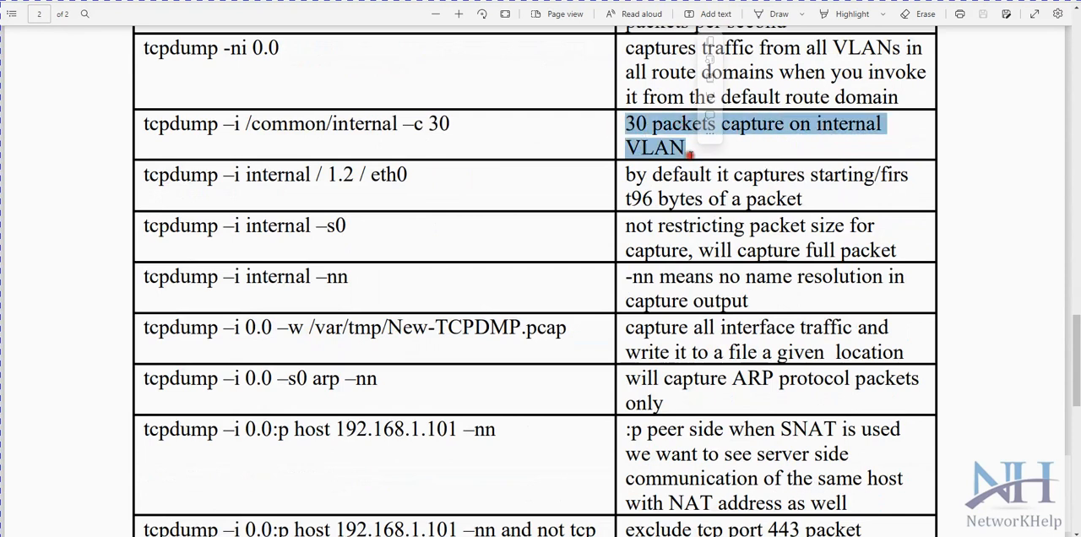
left_click(411, 178)
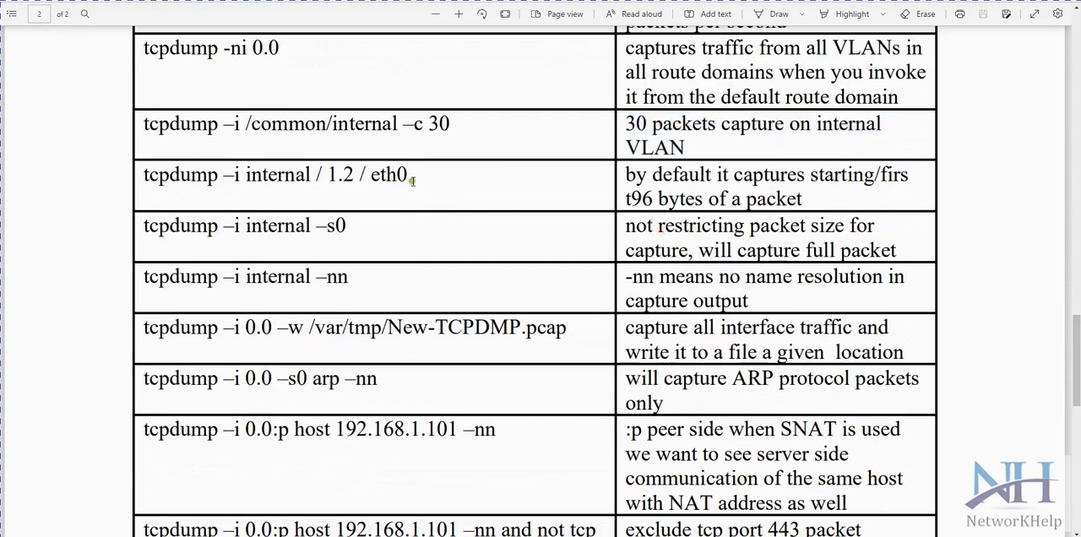
mouse_move(340, 243)
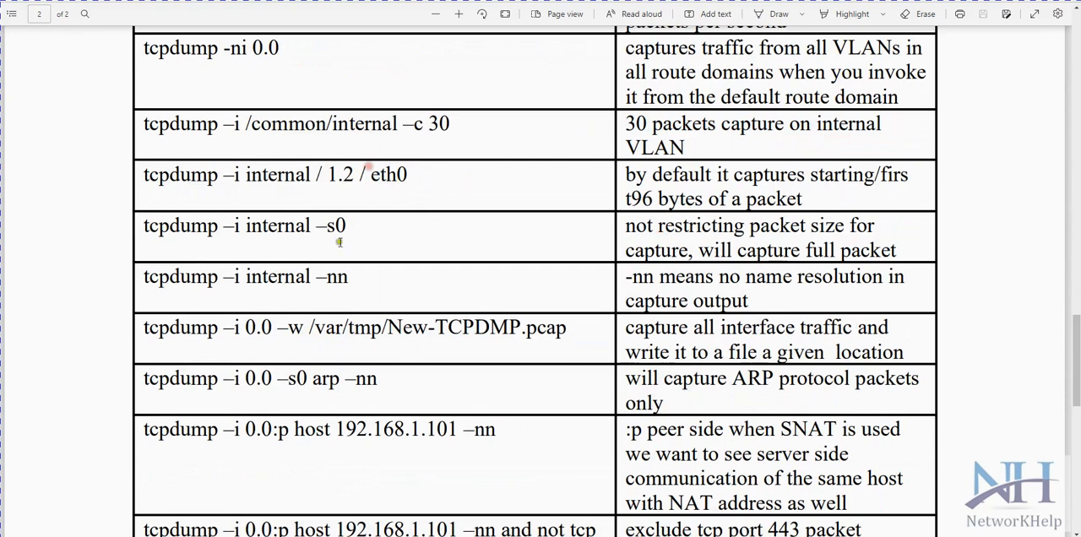
- Reach the final tcpdump commands and select the start of the port 443 exclusion row
scroll("down", 3)
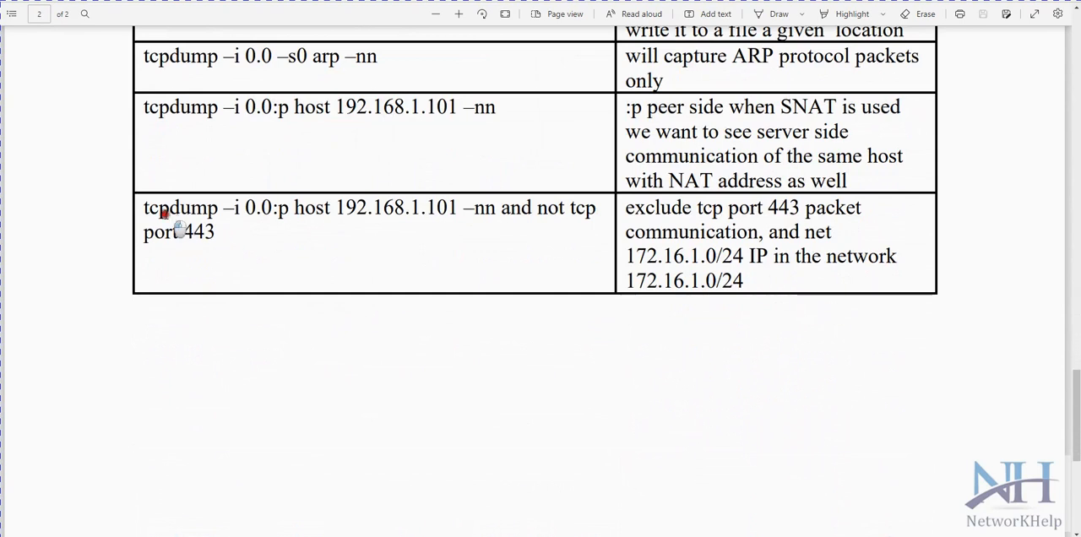
left_click_drag(145, 208, 215, 232)
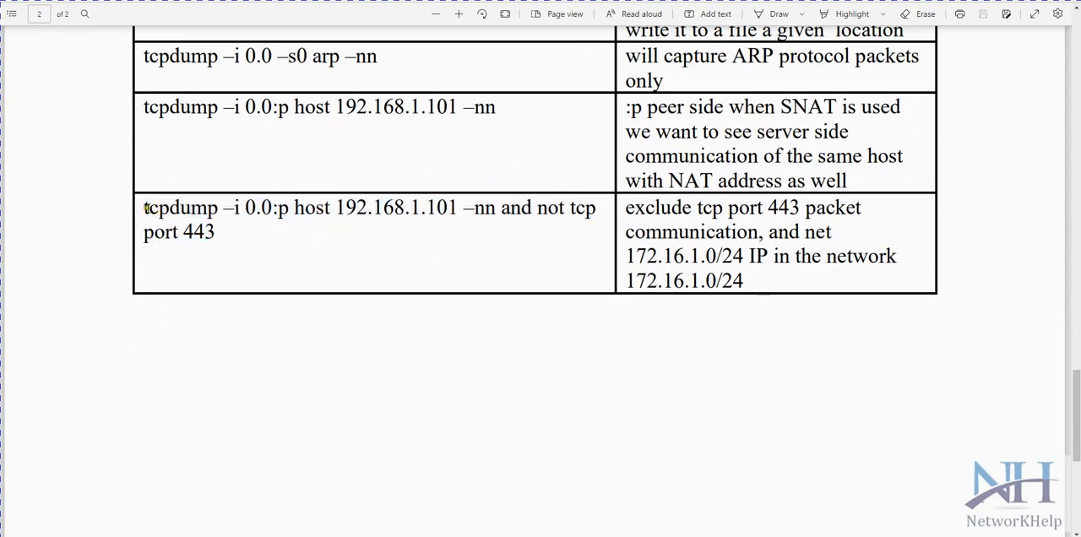
left_click_drag(144, 208, 244, 207)
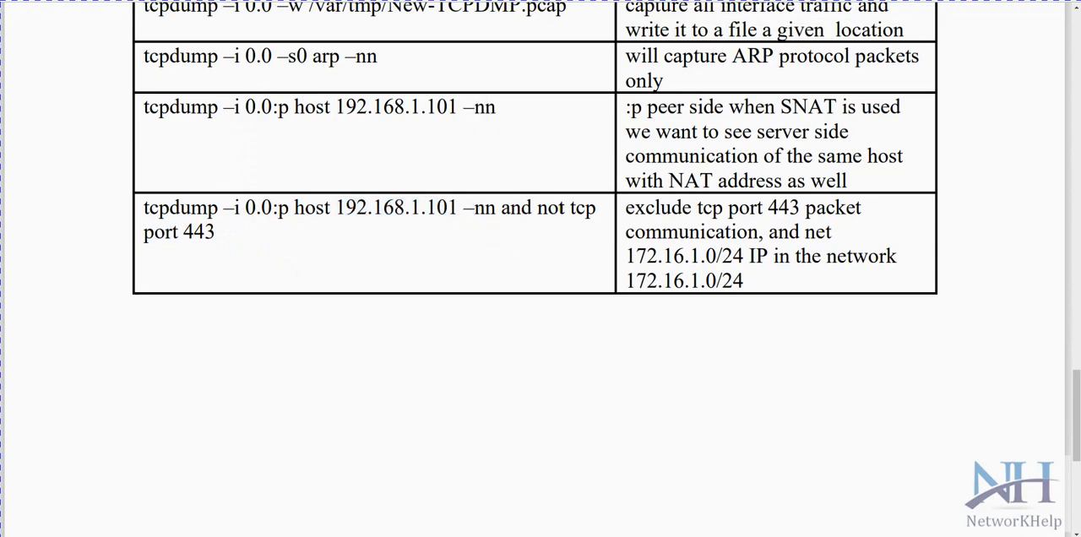
mouse_move(558, 228)
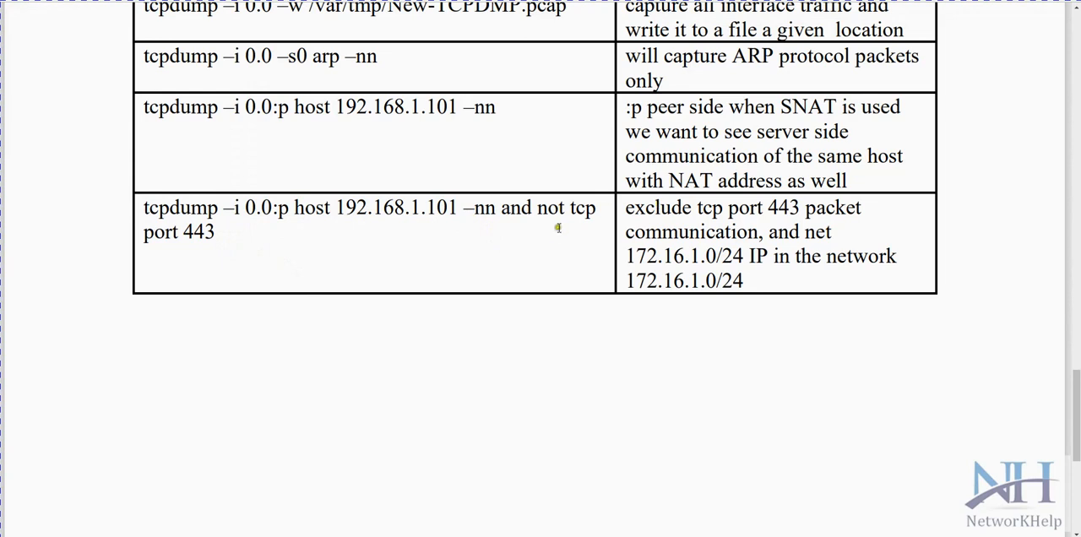